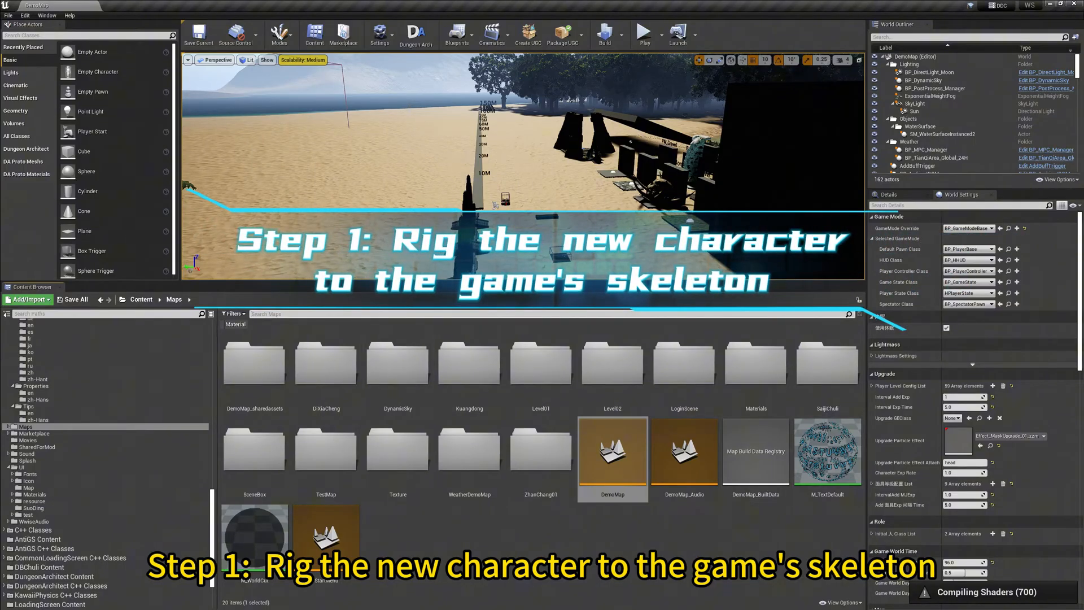
# - Find SK_Man01_morpher via the 'man01' search and export it as FBX with default options
pyautogui.write('m')
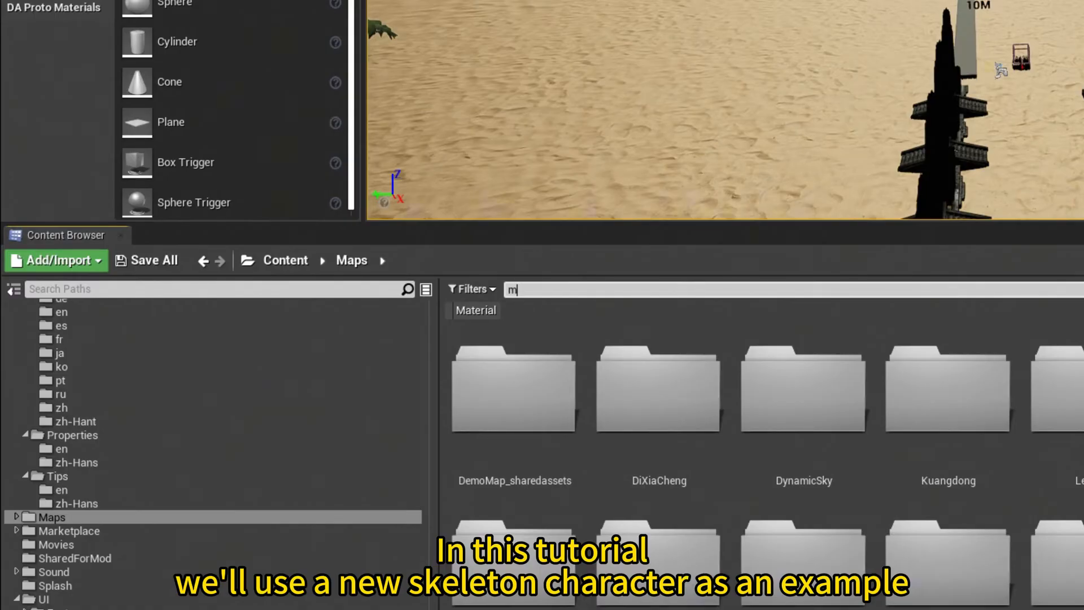
pyautogui.write('an01')
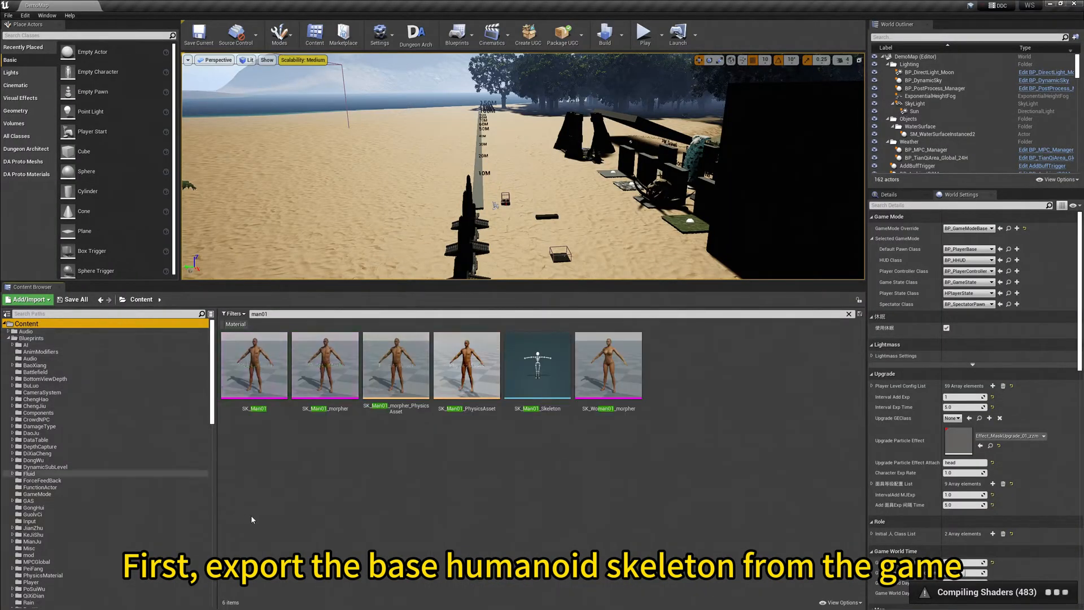
pyautogui.click(326, 363)
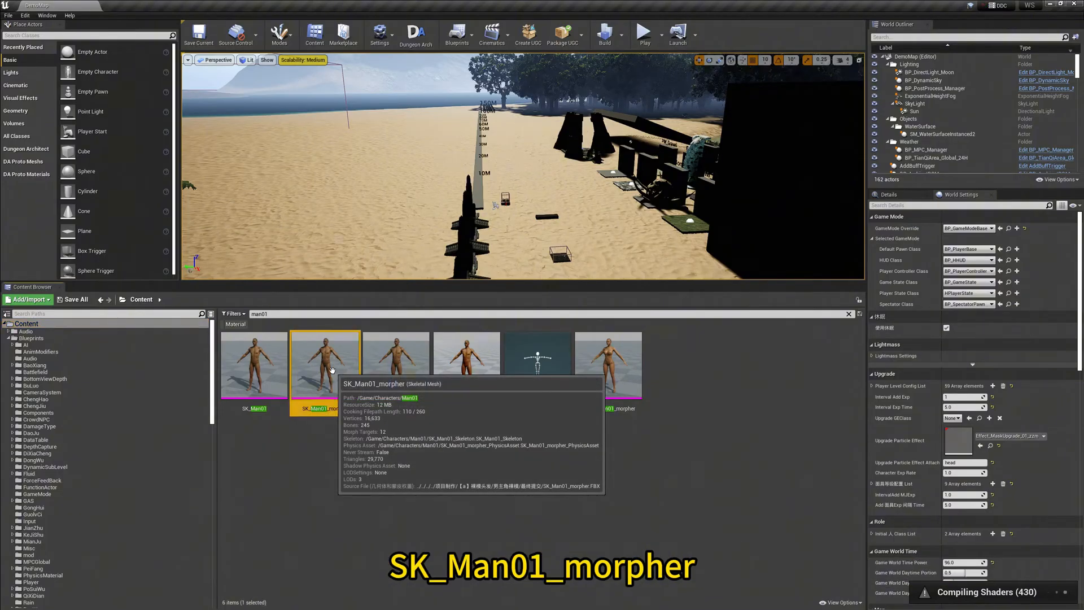
pyautogui.rightClick(325, 366)
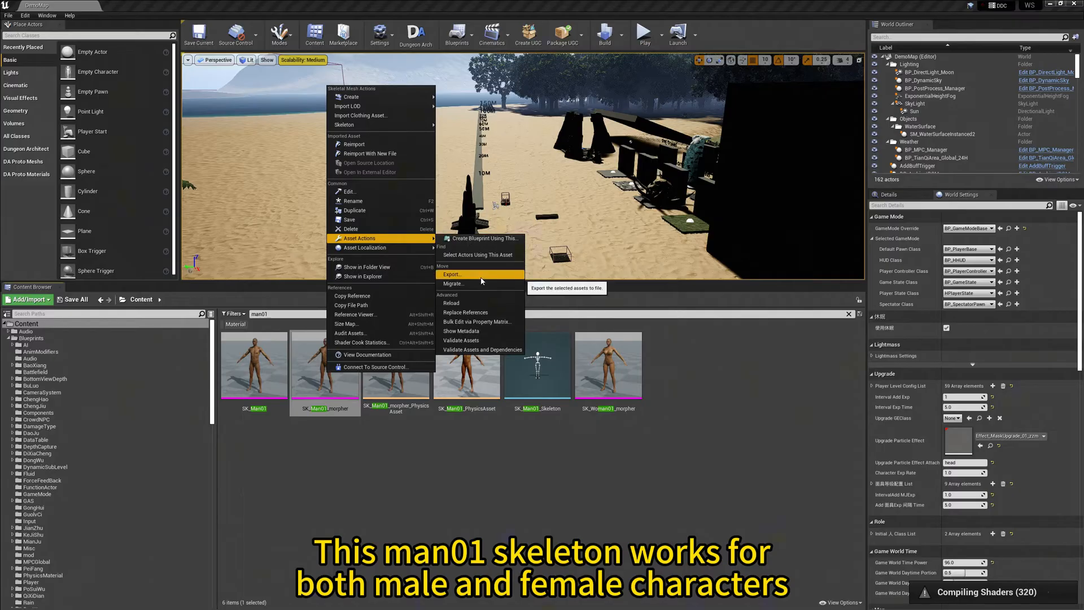
pyautogui.click(451, 275)
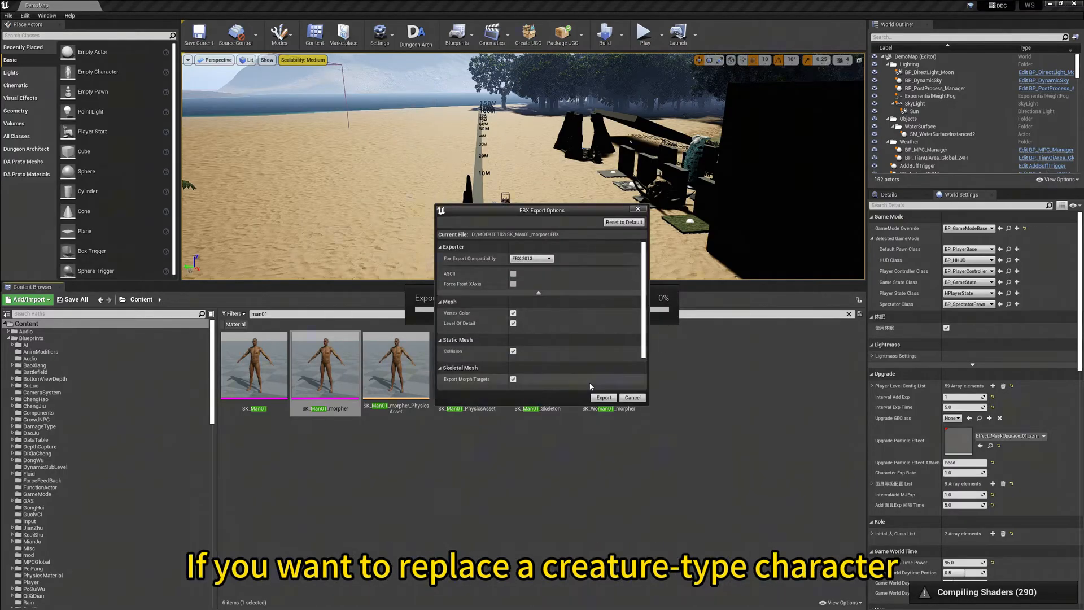
pyautogui.click(602, 396)
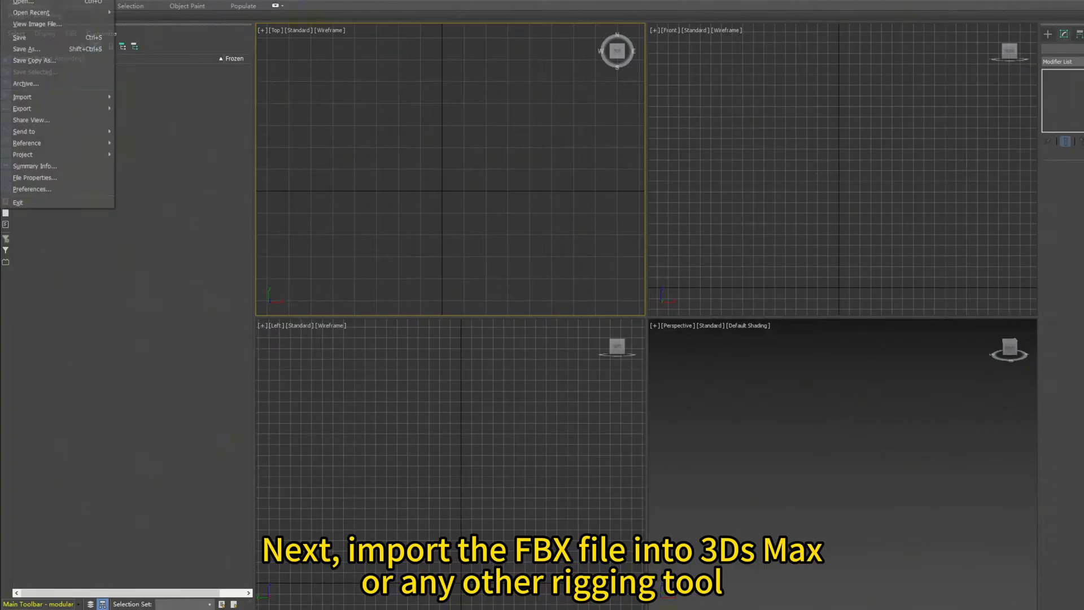
# - Import SK_Man01_morpher.FBX with bones left as bones, accept the bind pose warning, and expand its LOD group
pyautogui.click(22, 96)
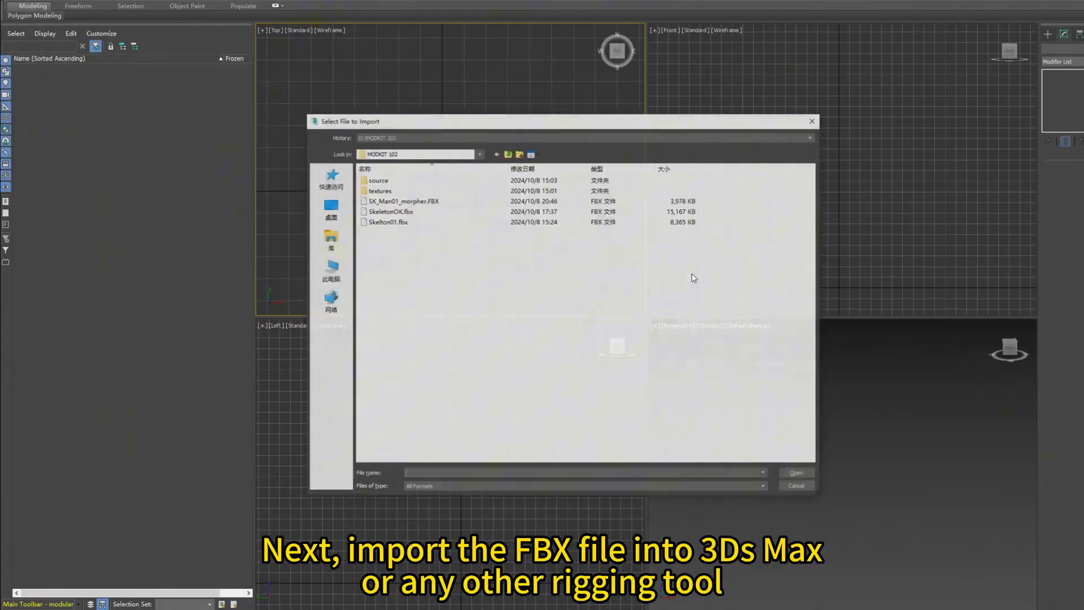
pyautogui.click(402, 201)
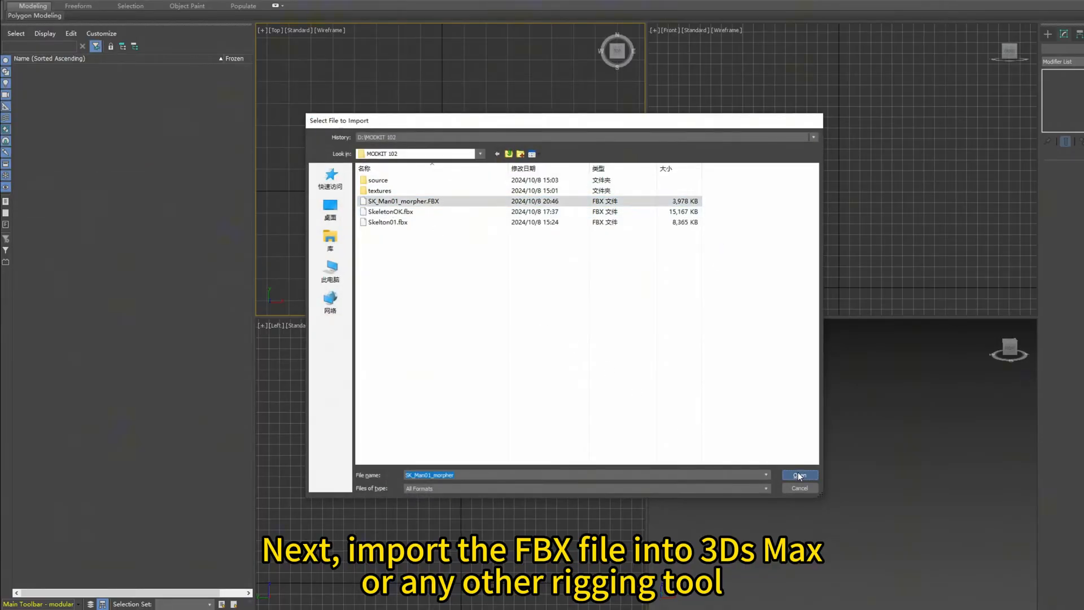
pyautogui.click(799, 475)
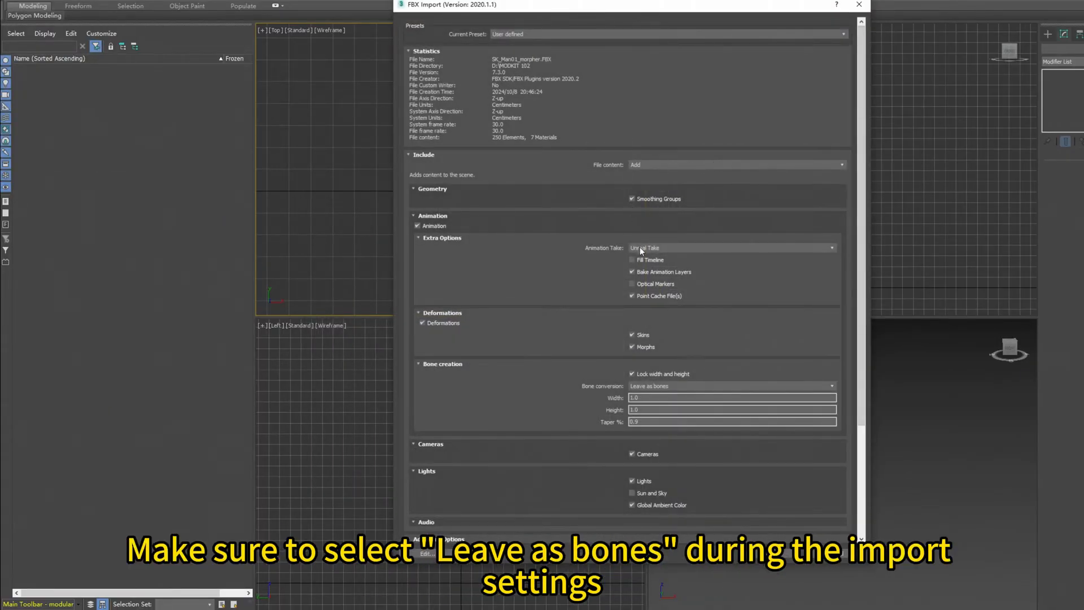
pyautogui.scroll(-3)
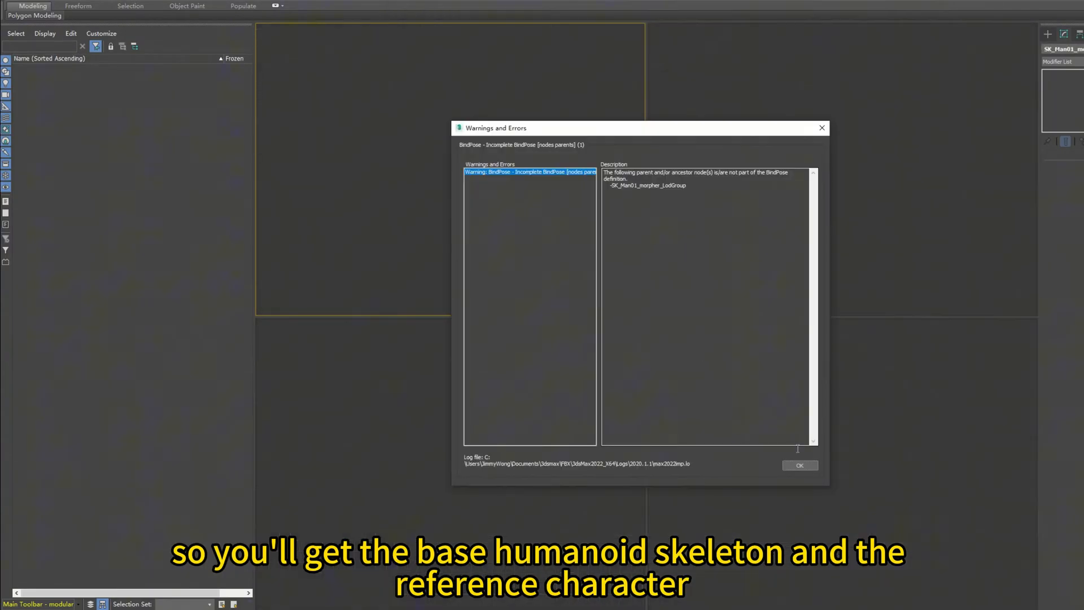
pyautogui.click(799, 464)
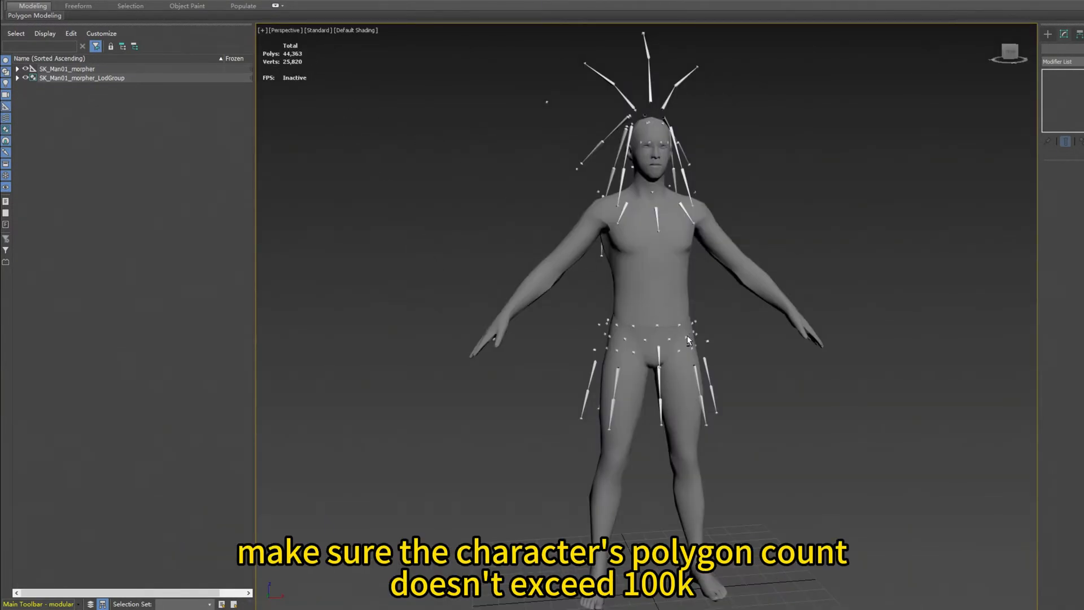
pyautogui.click(17, 78)
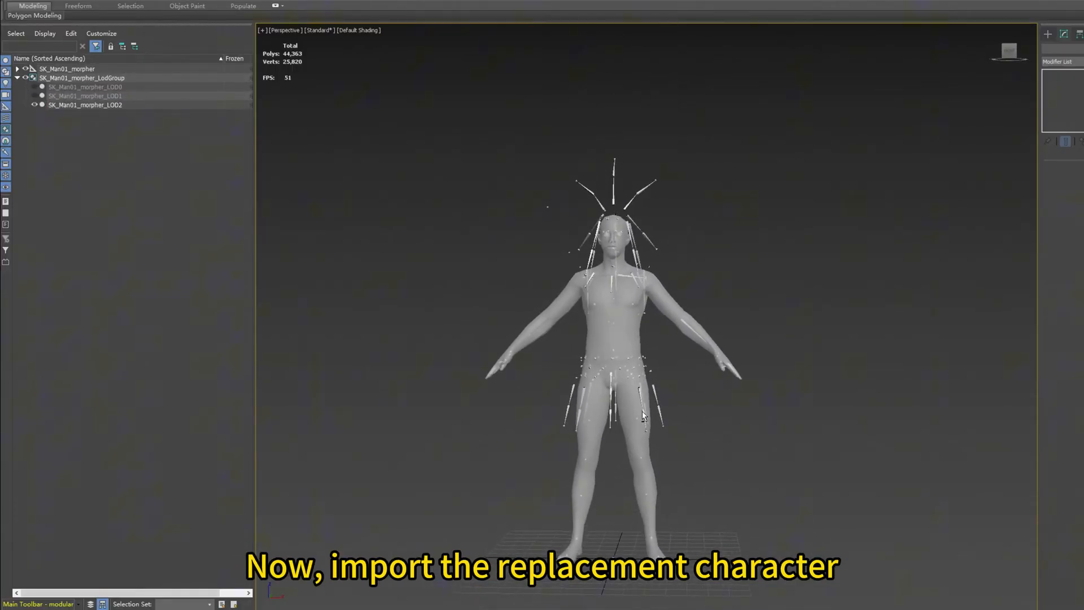
# - Import Skeleton01.fbx into the same scene, keeping Leave as bones
pyautogui.click(13, 6)
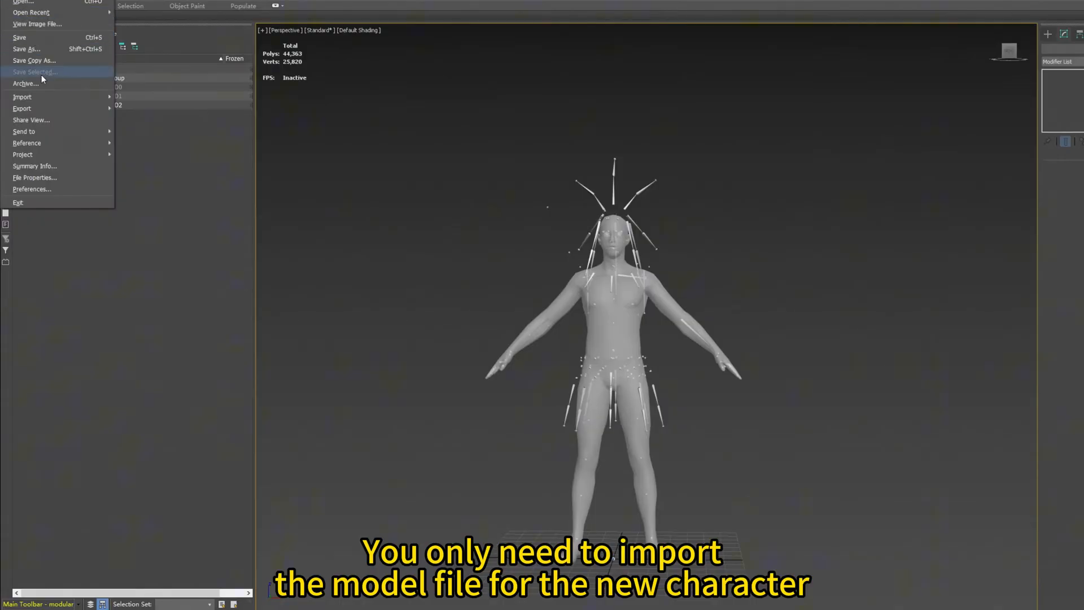
pyautogui.click(22, 96)
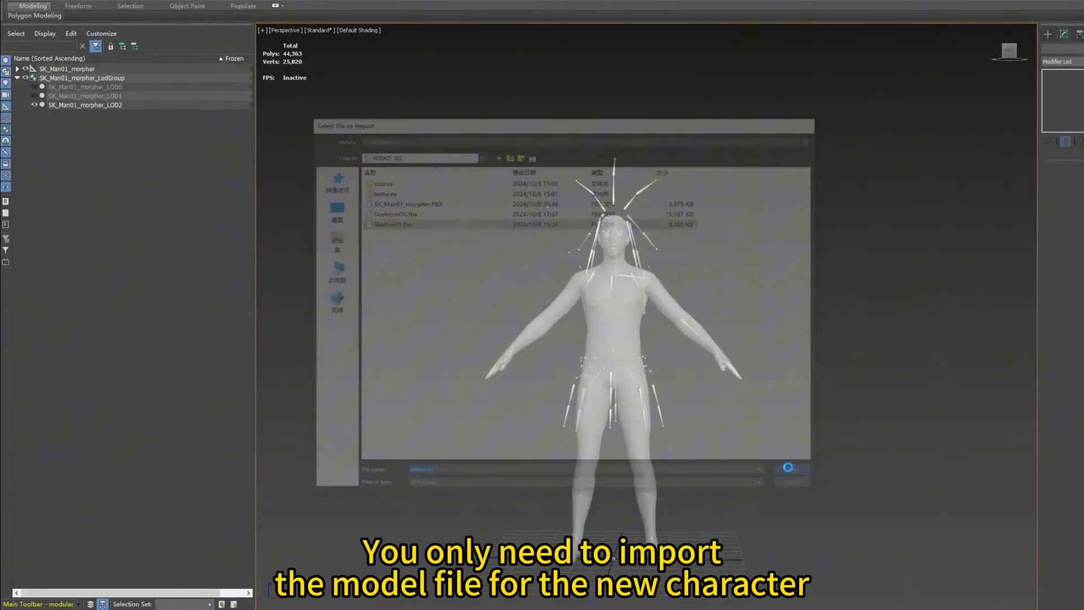
pyautogui.click(790, 481)
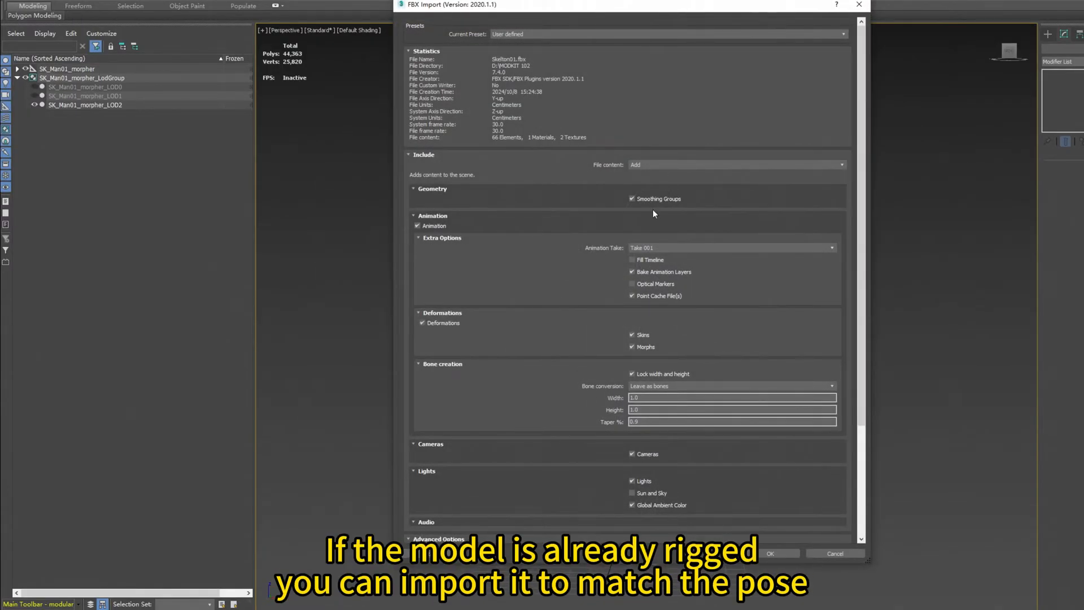
pyautogui.scroll(-3)
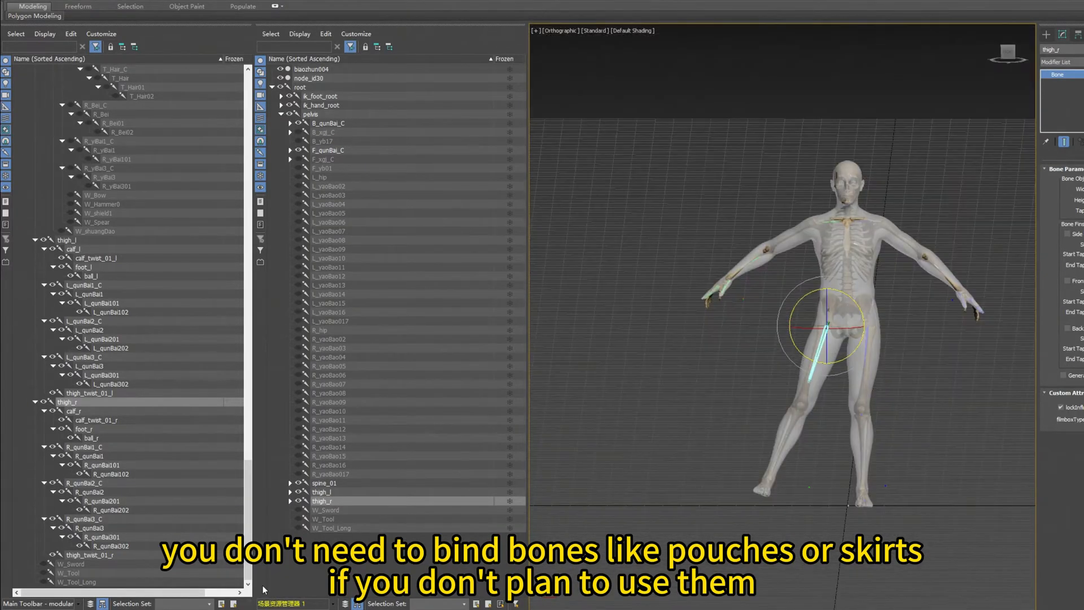
# - Delete the reference body and export the remaining rigged skeleton character to FBX
pyautogui.click(312, 69)
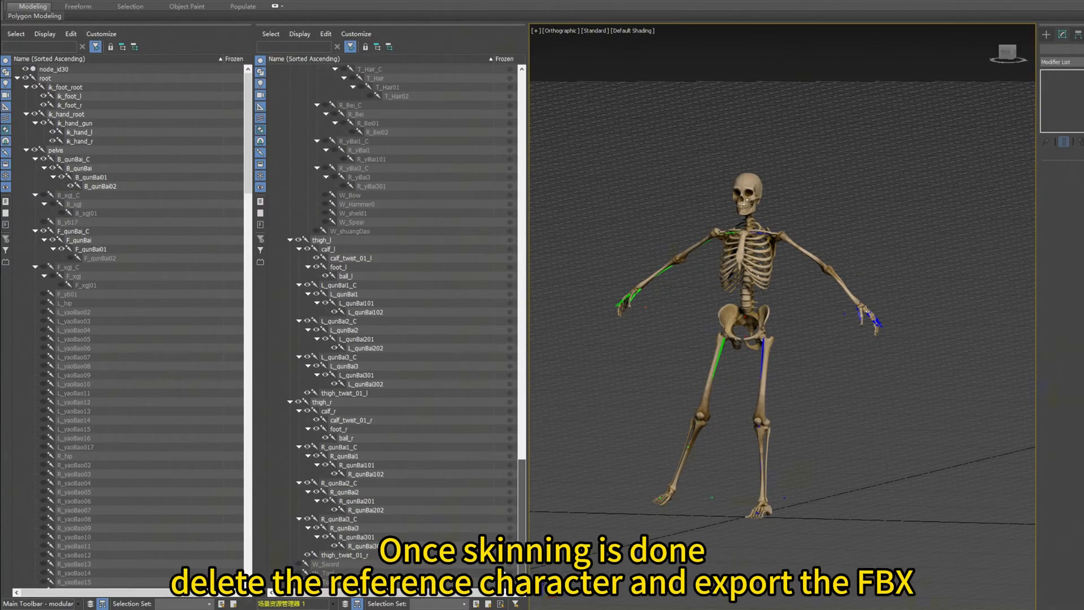
pyautogui.click(7, 6)
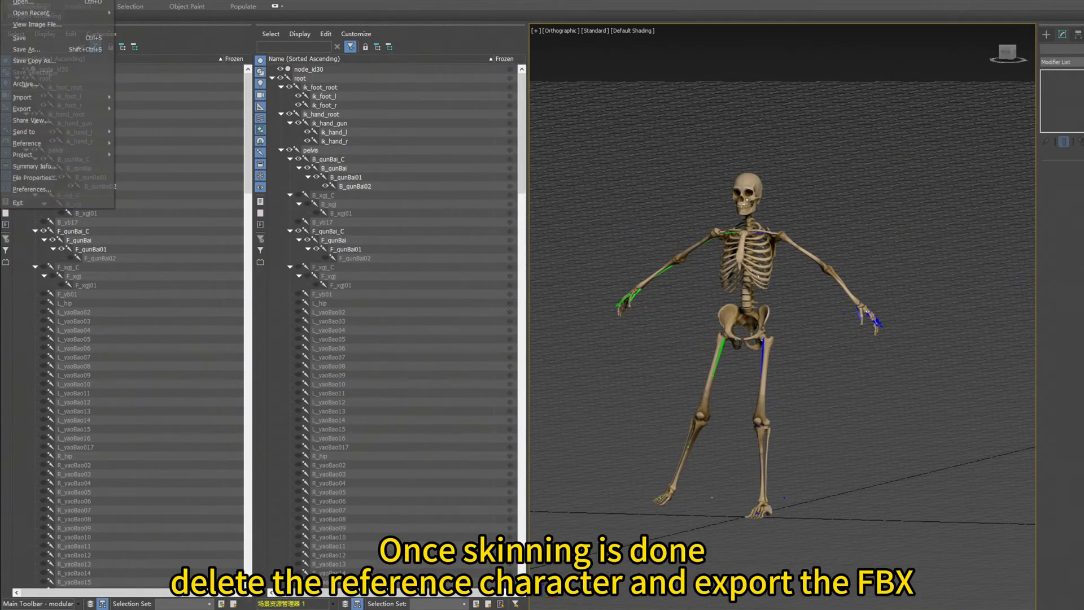
pyautogui.click(23, 109)
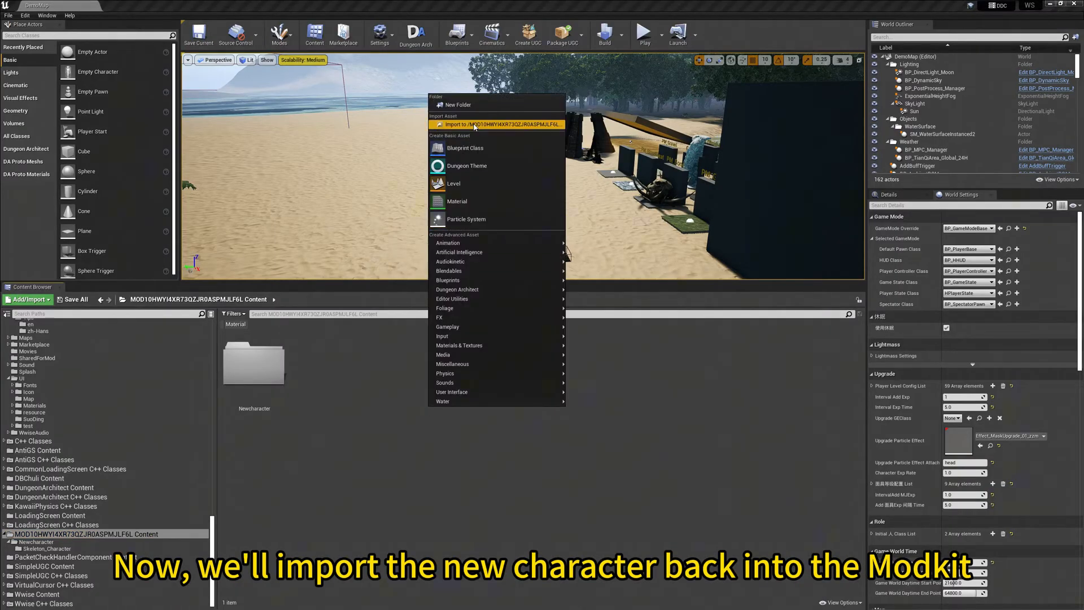
# - Import the skeleton FBX into the mod folder using the Man01 skeleton and dismiss the import log
pyautogui.click(474, 124)
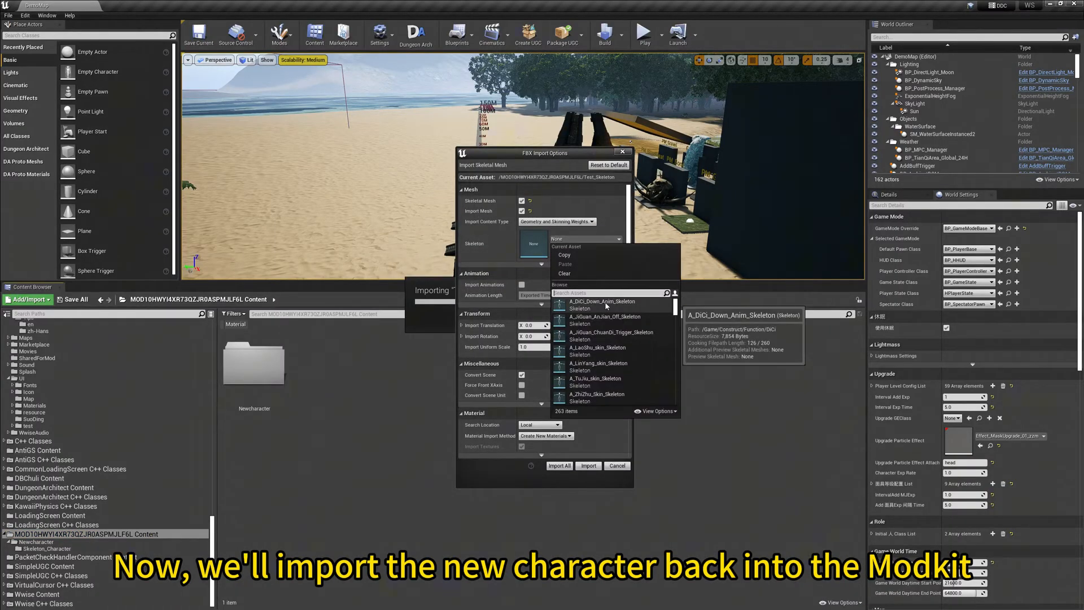
pyautogui.click(581, 238)
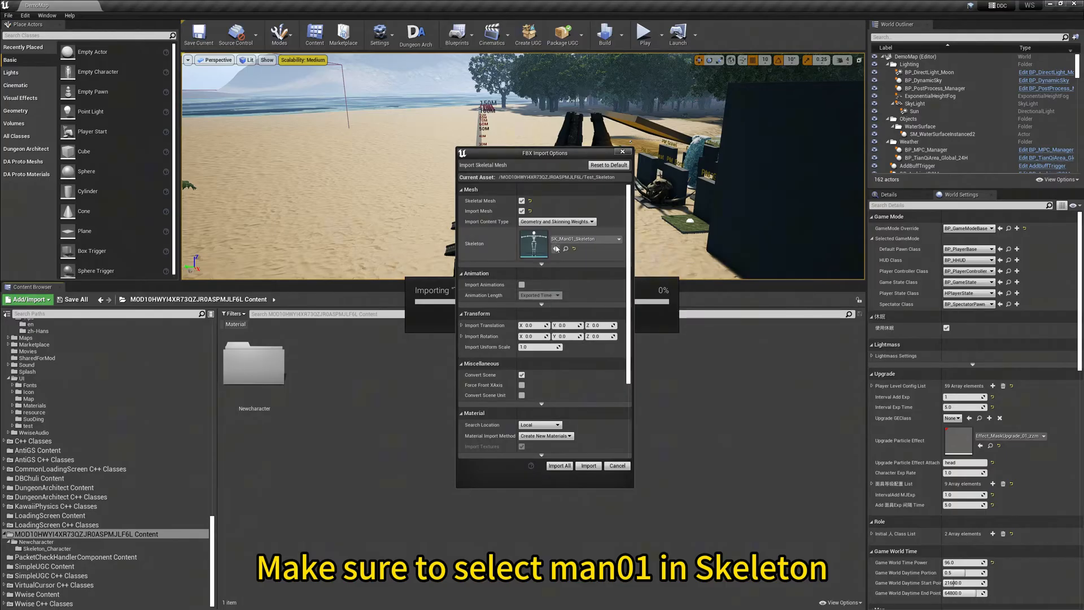
pyautogui.click(559, 464)
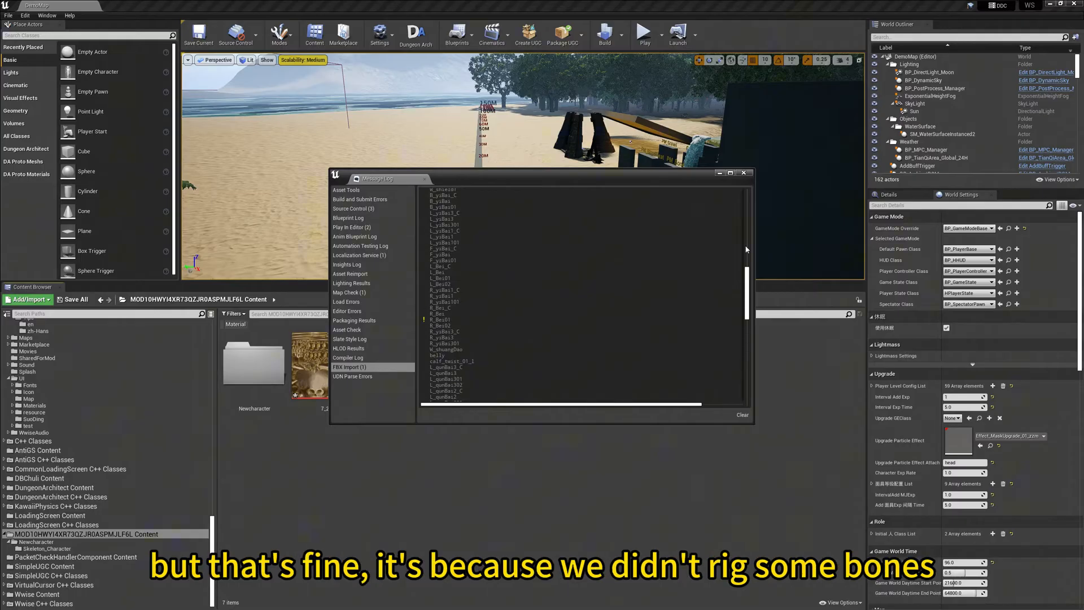
pyautogui.click(744, 172)
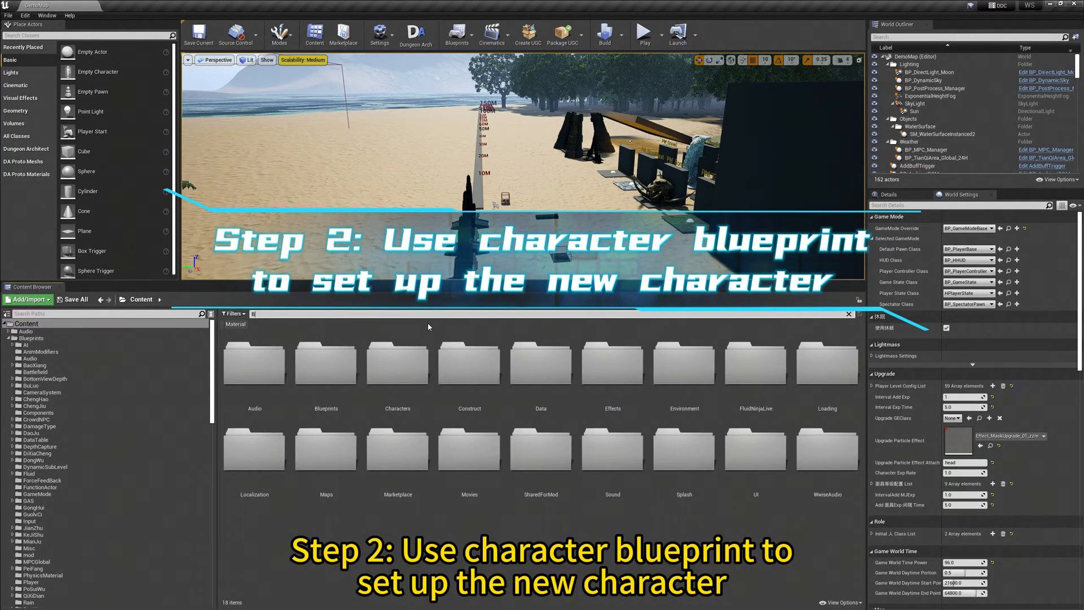
# - Create child blueprint BP_TestSkeleton from BP_BuLuo_Base, move it into the MOD folder and open it
pyautogui.write('BP BULUO BASE')
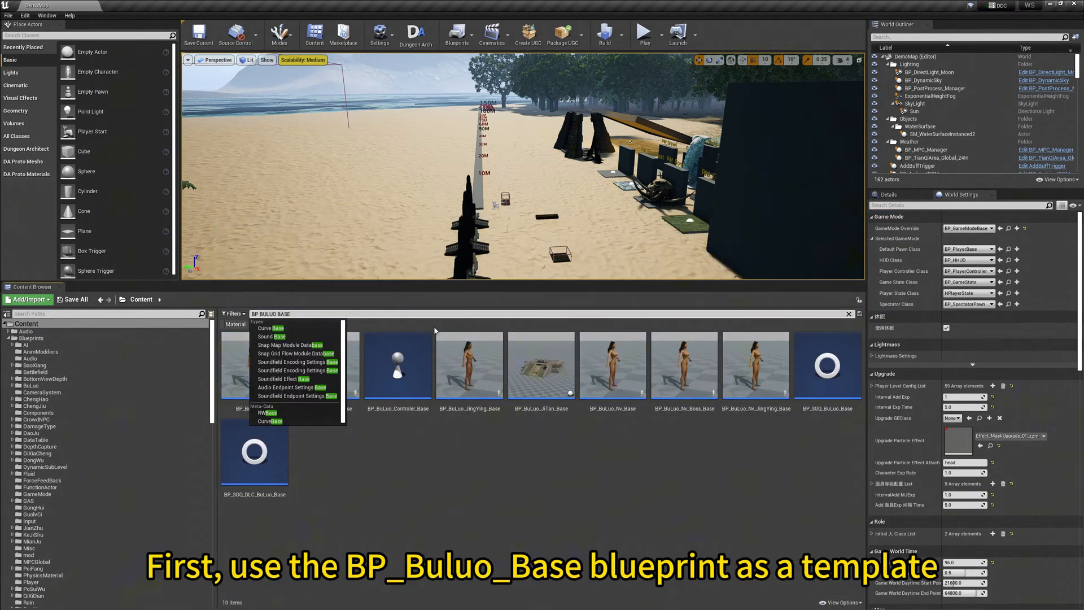
pyautogui.click(254, 365)
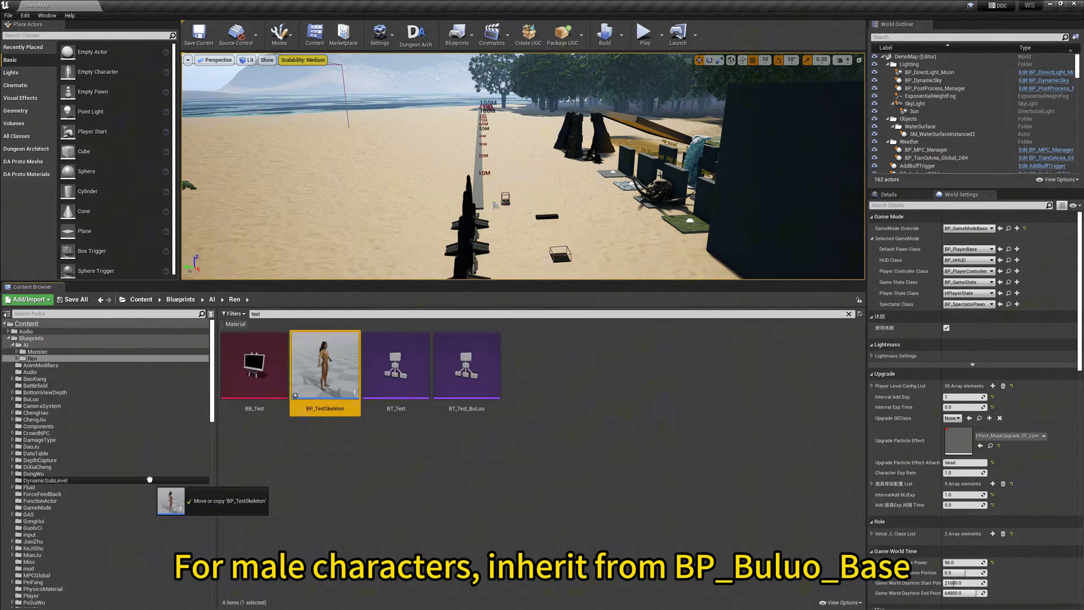
pyautogui.scroll(-3)
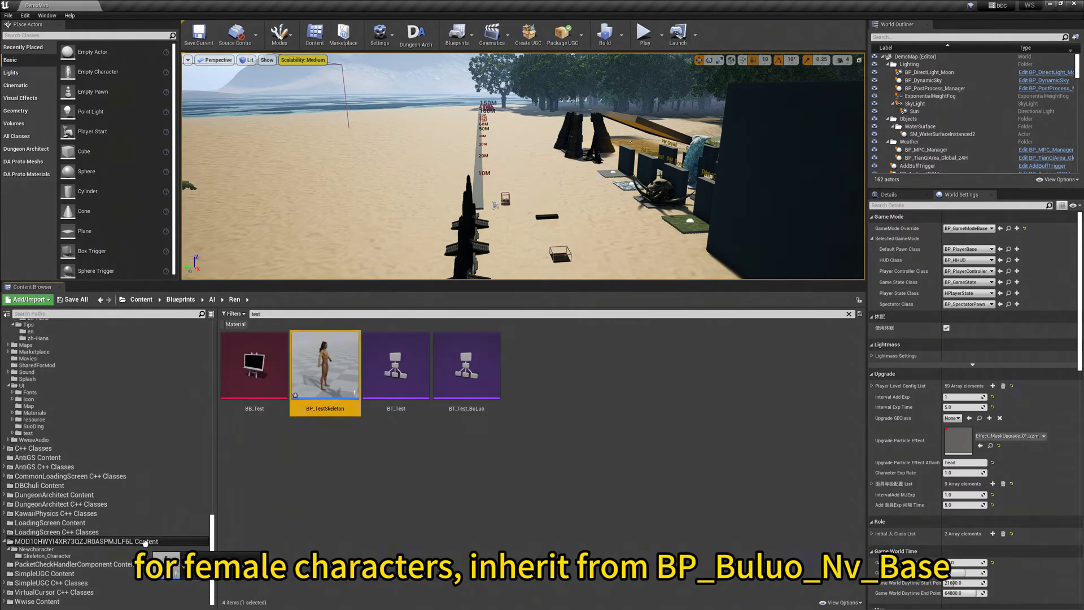
pyautogui.moveTo(325, 365); pyautogui.dragTo(107, 541)
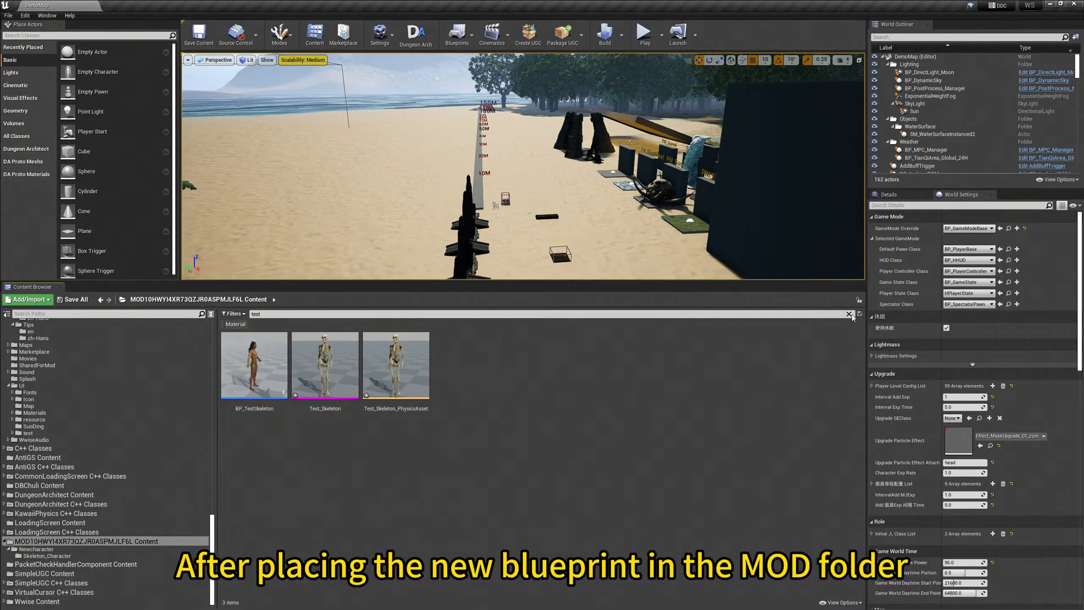
pyautogui.click(538, 365)
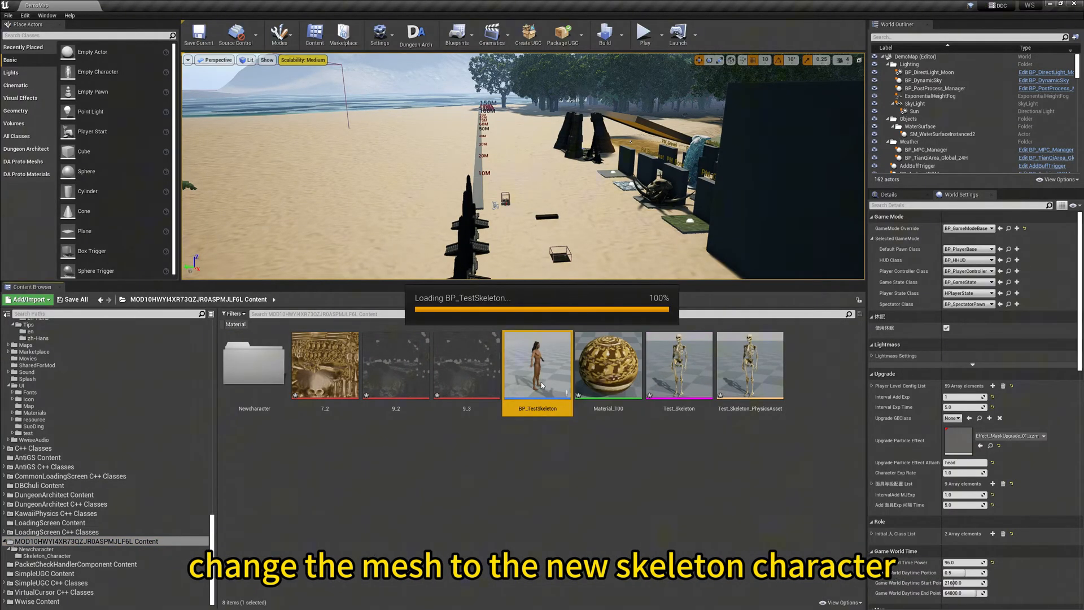
pyautogui.doubleClick(538, 365)
pyautogui.write('test')
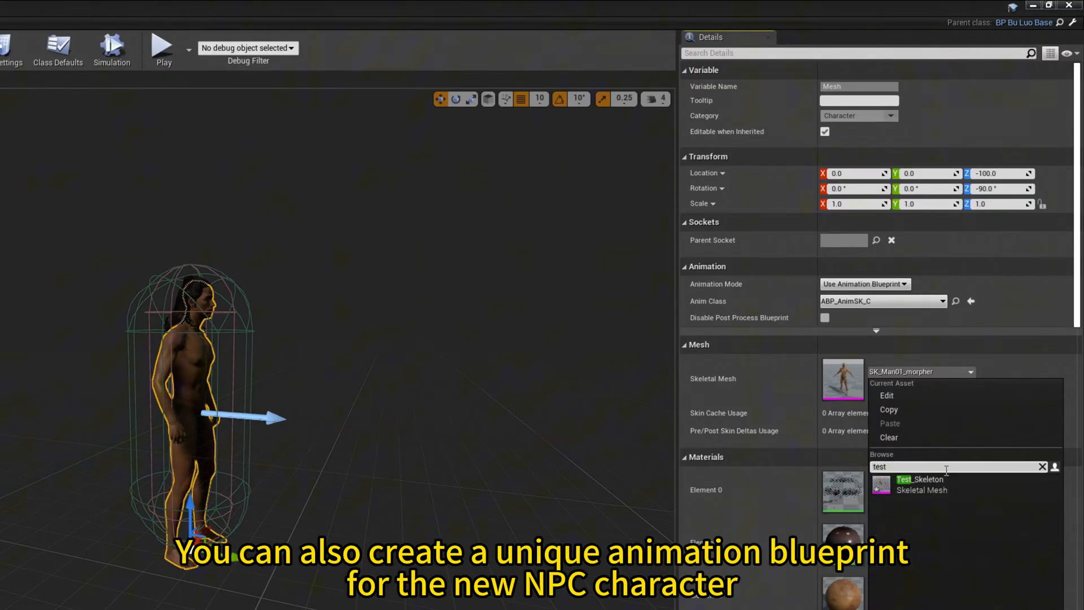
# - Assign Test_Skeleton as the Mesh component's skeletal mesh in BP_TestSkeleton
pyautogui.click(920, 479)
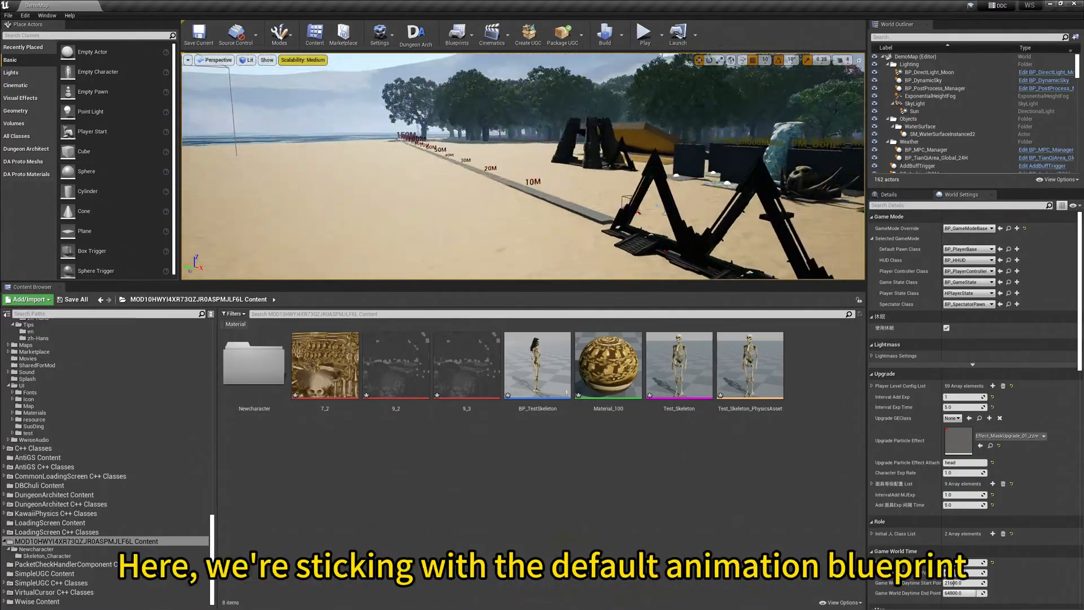
# - Set Default Pawn Class to BP_TestSkeleton in World Settings' Selected GameMode
pyautogui.click(537, 365)
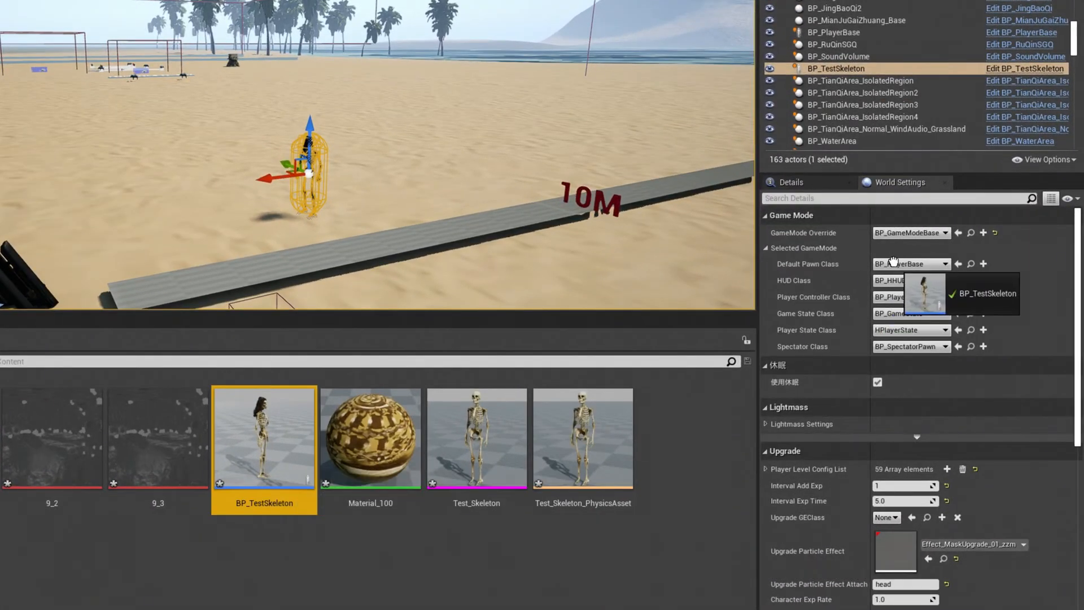
pyautogui.click(959, 263)
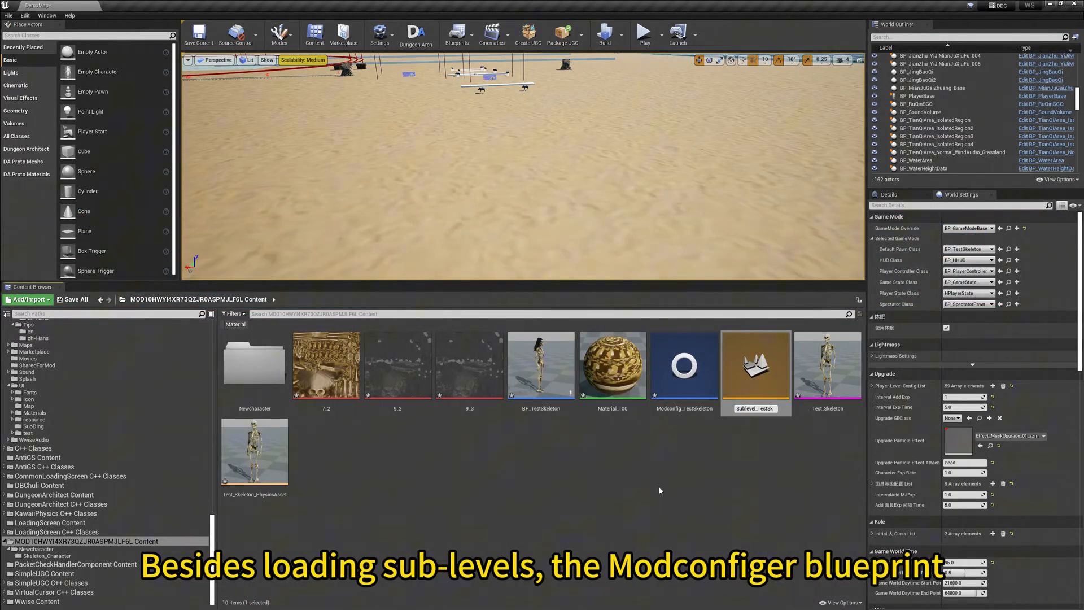
# - Navigate the Content Browser into the Content/Maps/Level01 folder
pyautogui.doubleClick(684, 365)
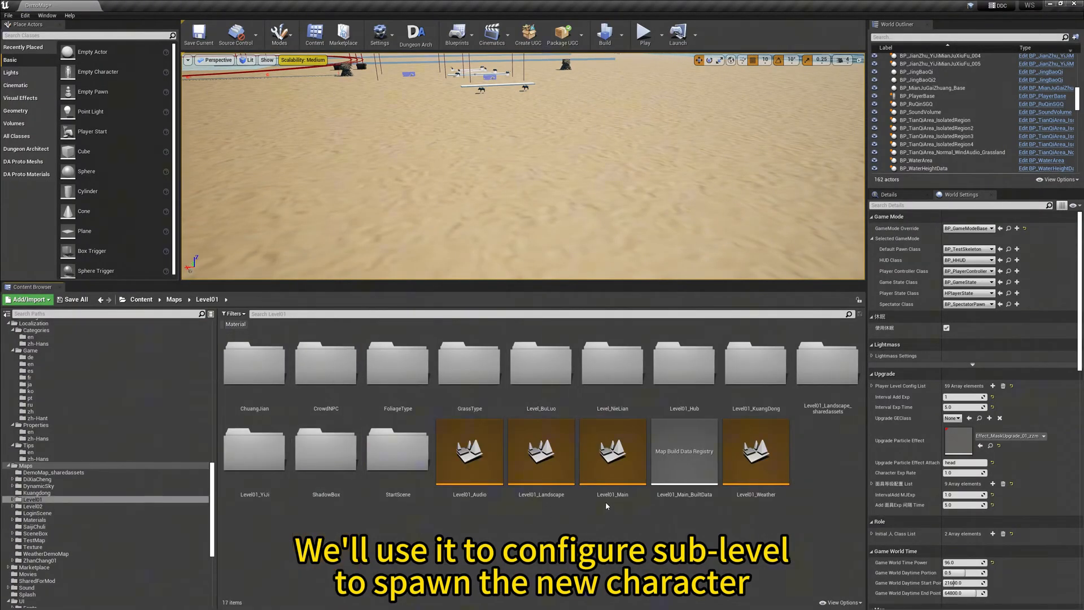
# - Open Level01_Main to read spawn coordinates, then open the new test sub-level
pyautogui.doubleClick(611, 453)
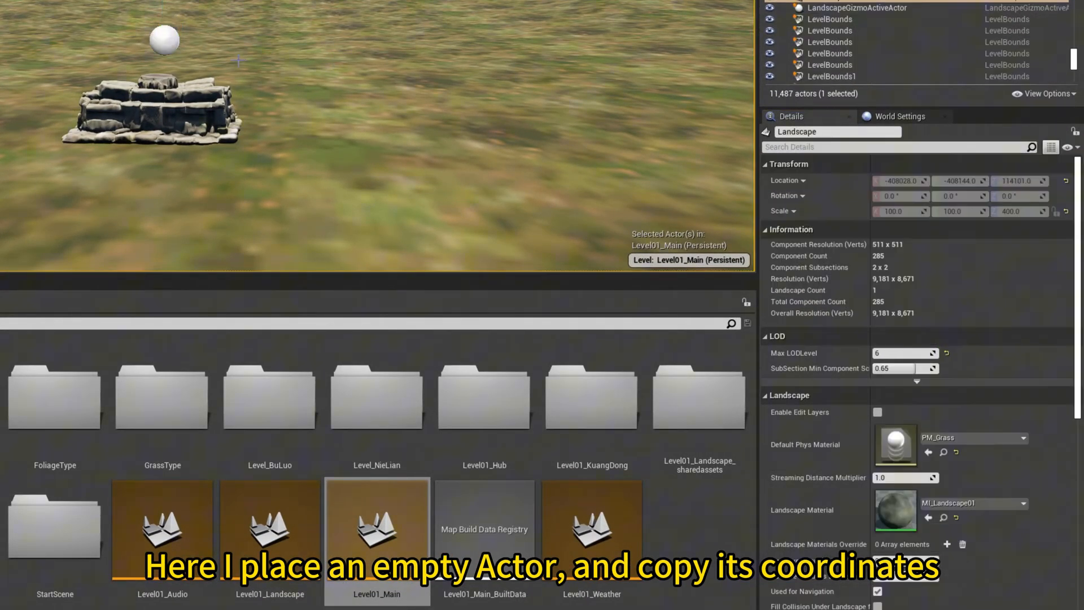
pyautogui.doubleClick(755, 384)
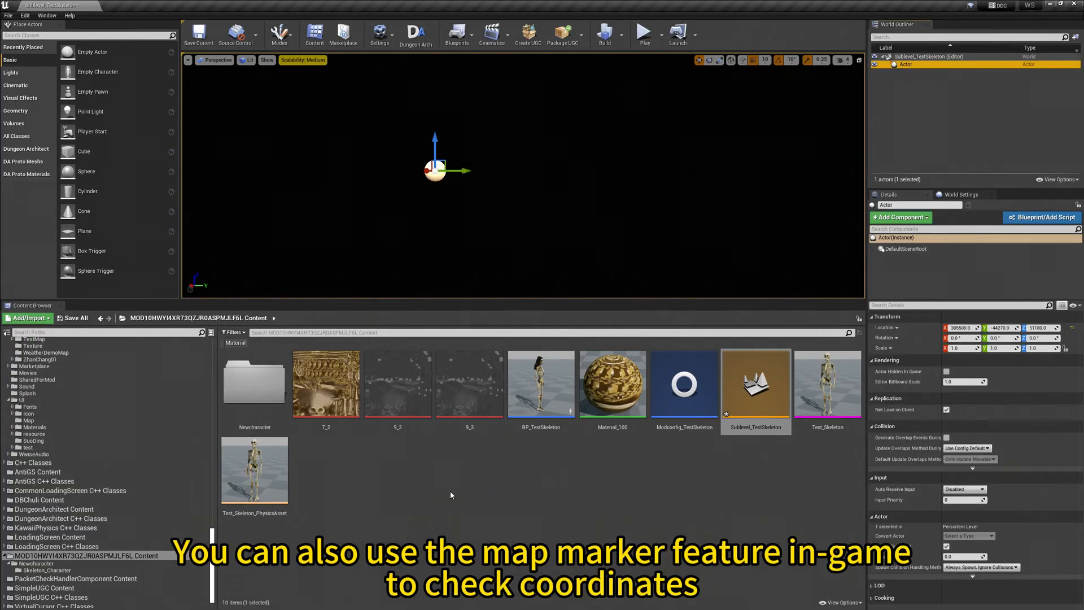
# - Create the BP_SGQ_TestSkeleton spawner from HShuaGuaiQiRandNPC and drag it into the sub-level viewport
pyautogui.click(140, 317)
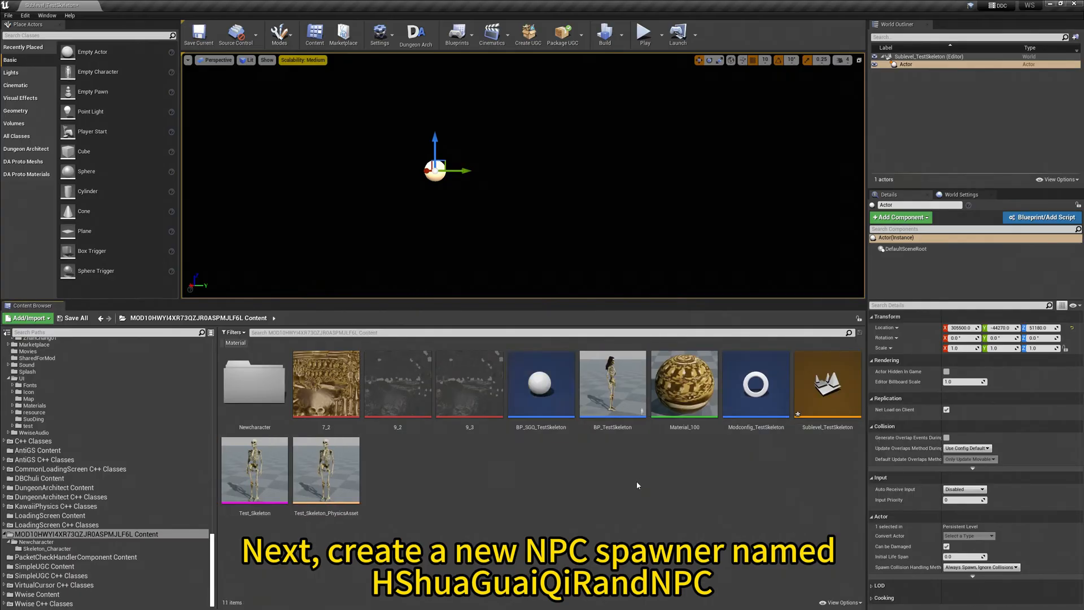
pyautogui.moveTo(540, 384); pyautogui.dragTo(536, 192)
pyautogui.write('test')
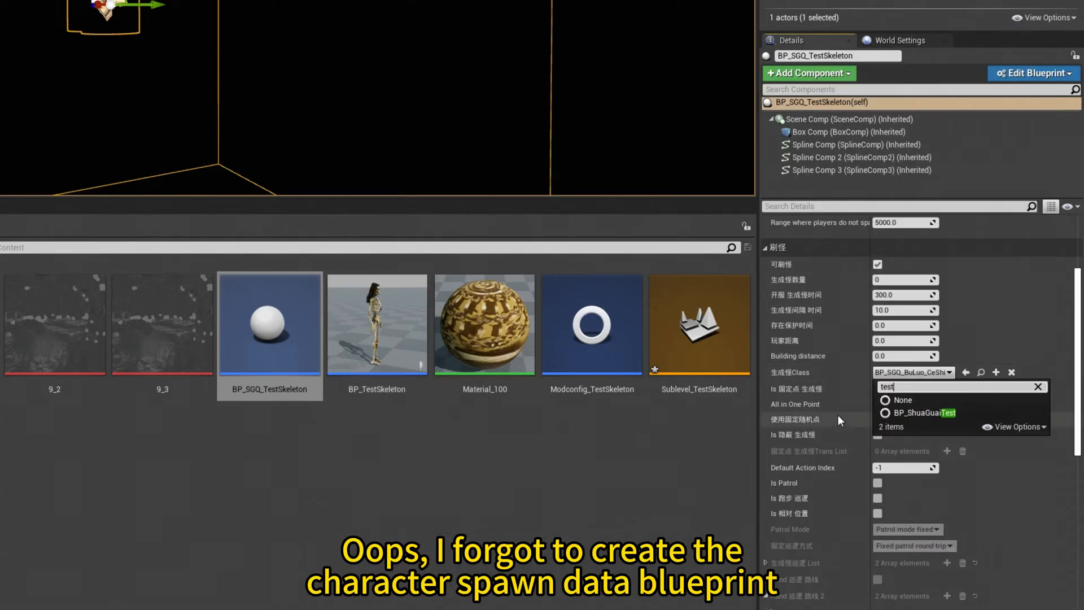
pyautogui.moveTo(922, 413)
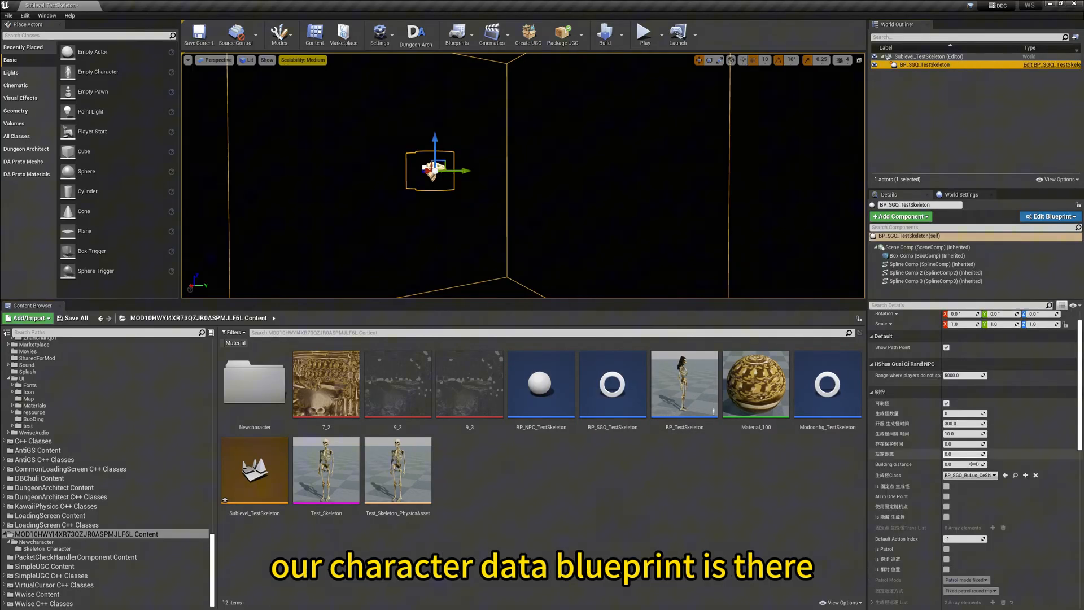
# - Edit BP_NPC_TestSkeleton's tribesman Class Defaults, then add a Plane from Place Actors as the floor
pyautogui.click(970, 475)
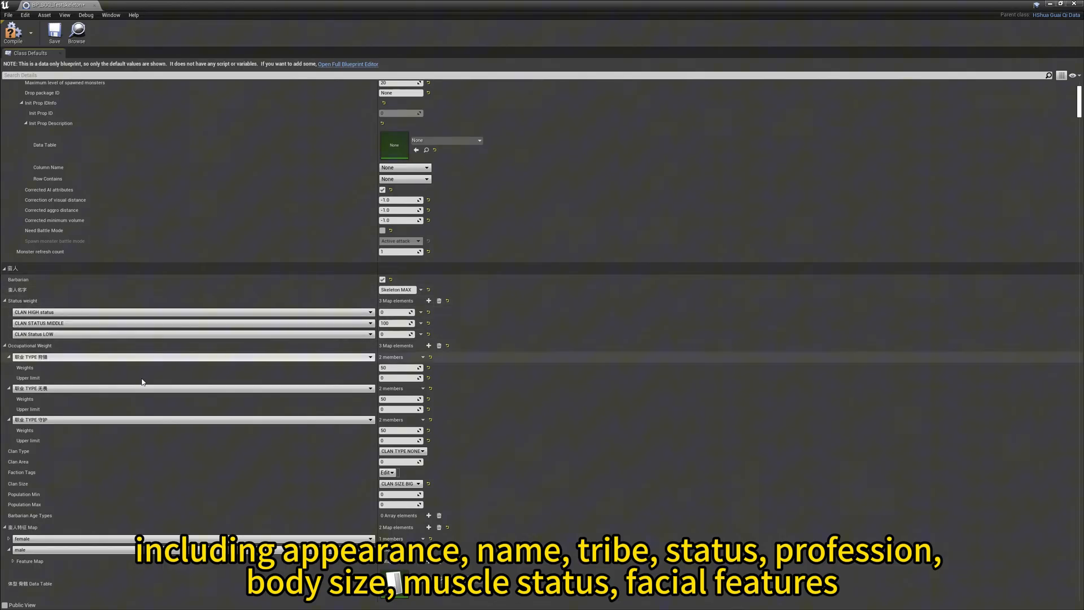
pyautogui.scroll(-3)
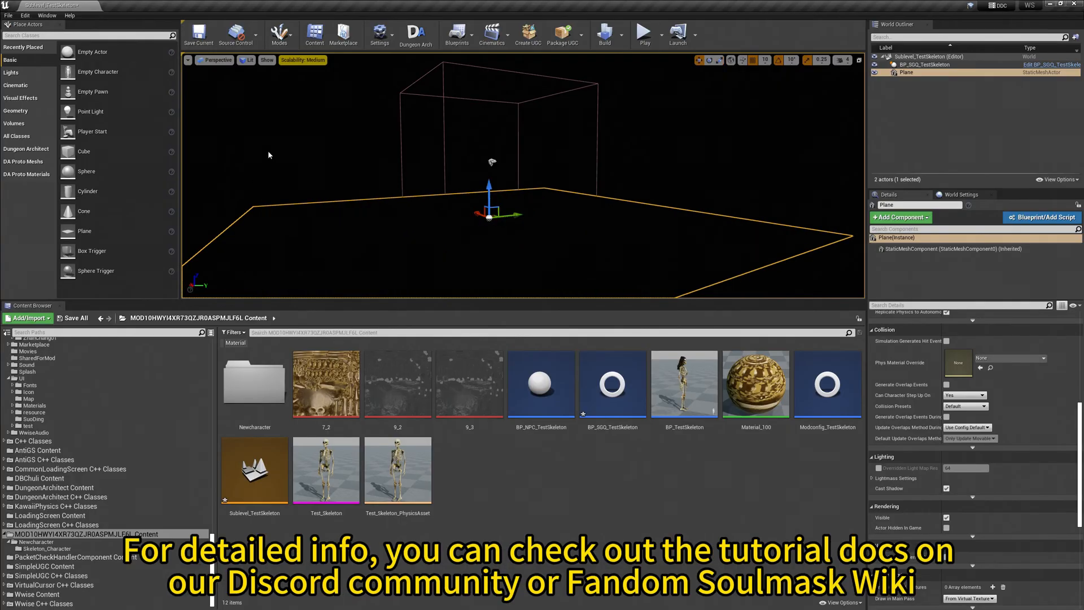
# - Place a Directional Light from the Lights list and choose a GameMode Override in World Settings
pyautogui.click(10, 72)
pyautogui.write('gamemode')
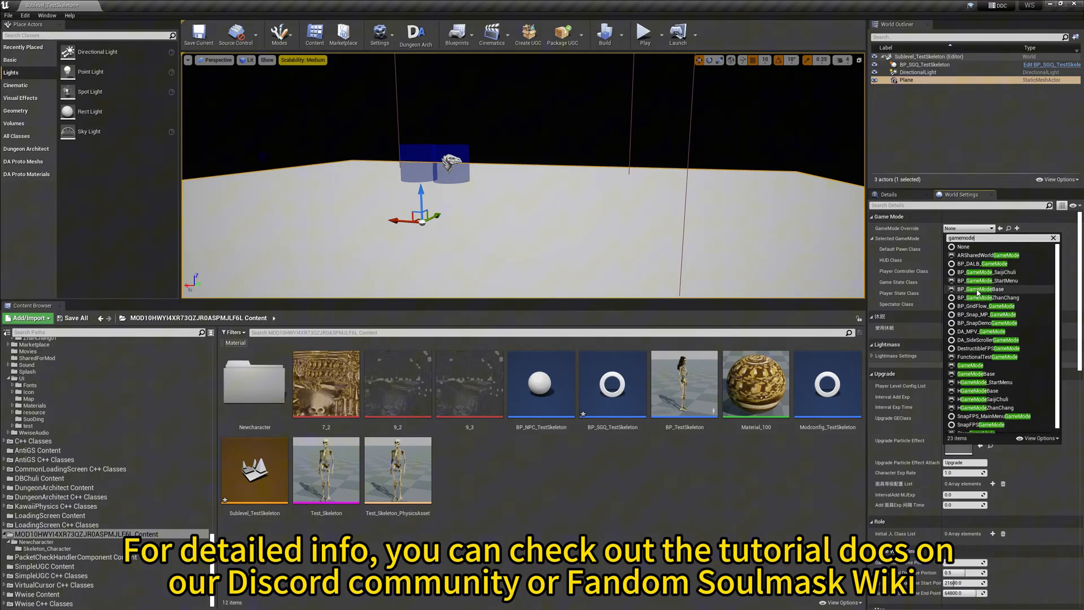
pyautogui.click(643, 33)
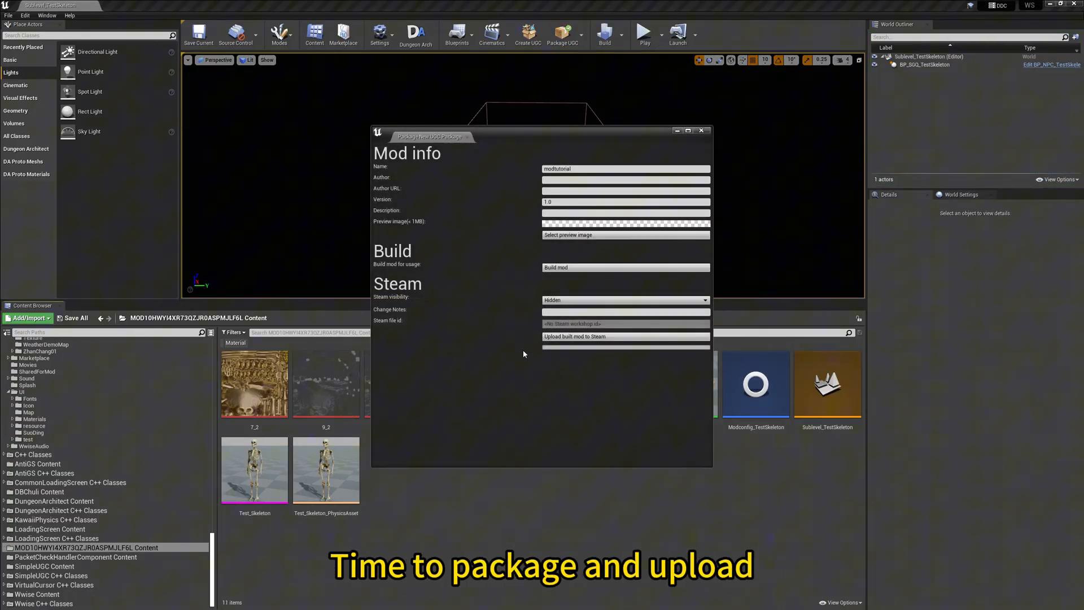
# - Select the Name field in the Package UGC dialog for the modtutorial mod, version 1.0
pyautogui.click(624, 168)
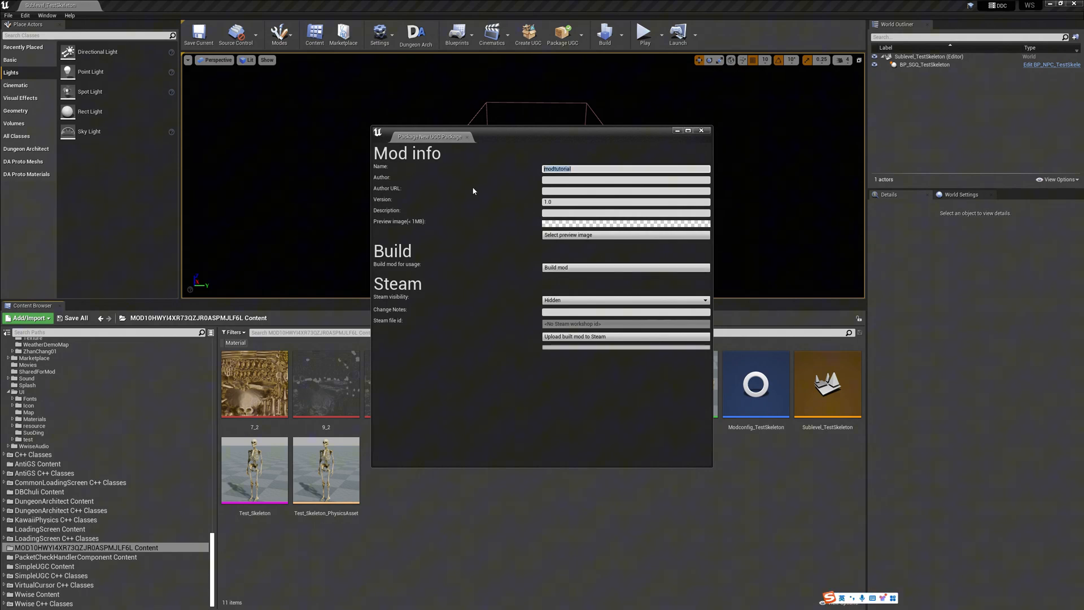